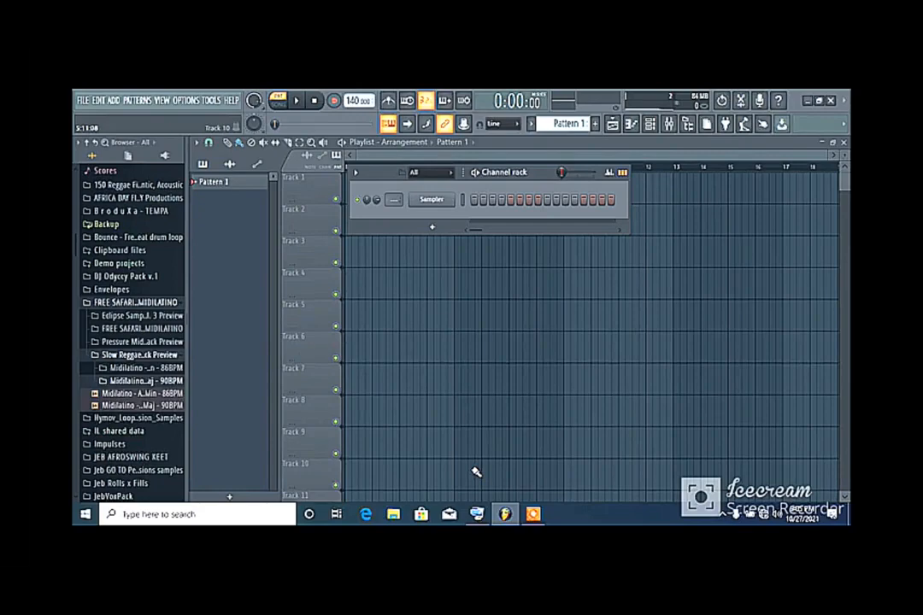
mouse_move(443, 260)
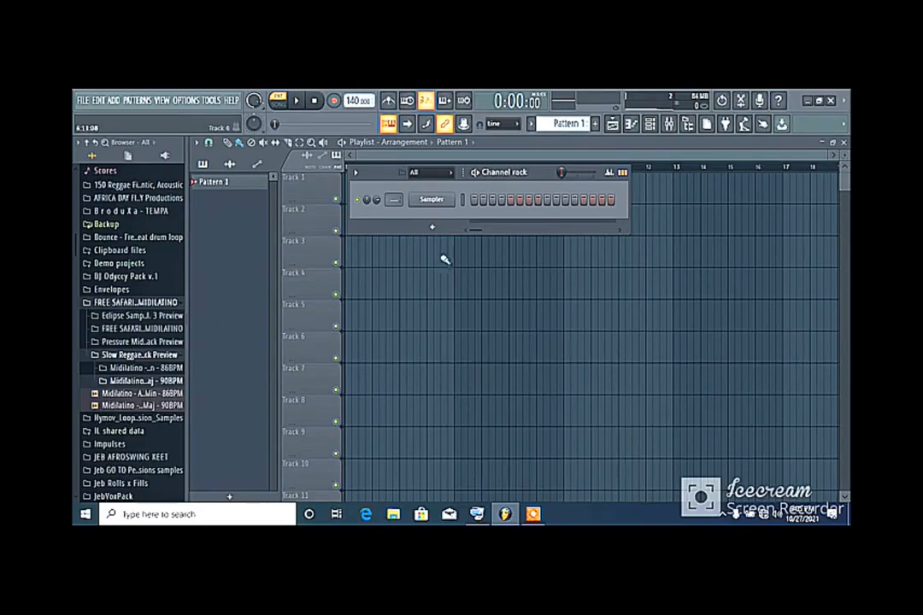
Step: Replace the default Sampler channel with a Layer channel via the channel's Replace menu
right_click(431, 199)
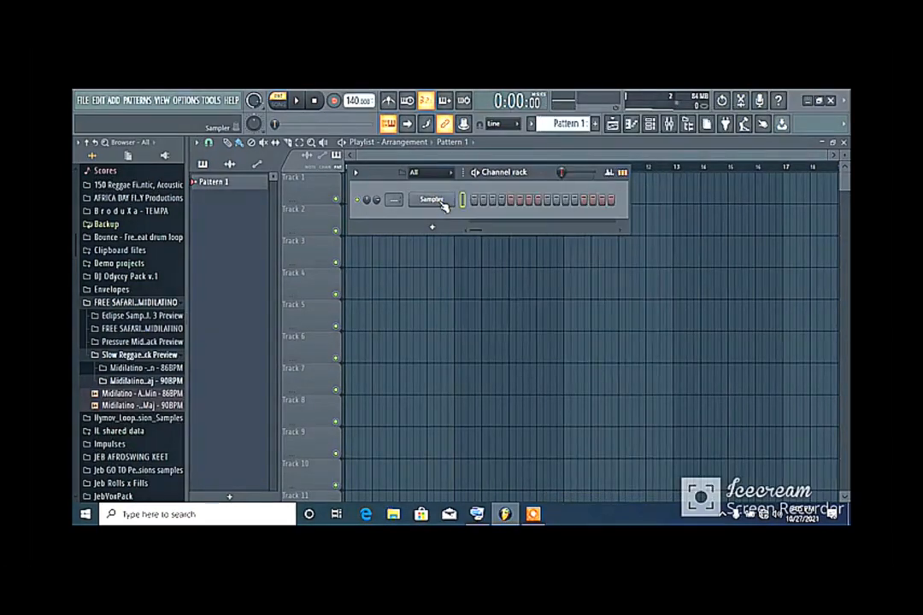
right_click(431, 198)
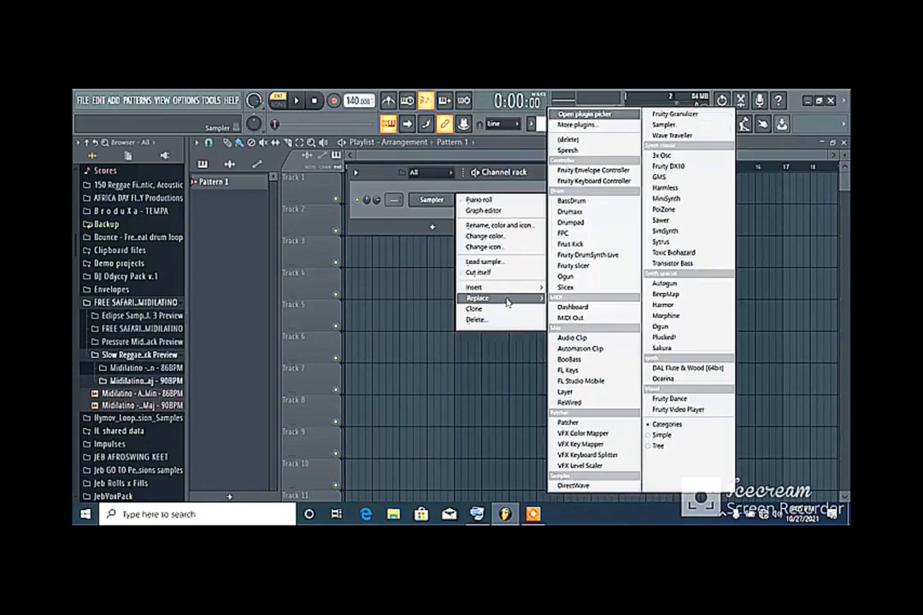
mouse_move(581, 349)
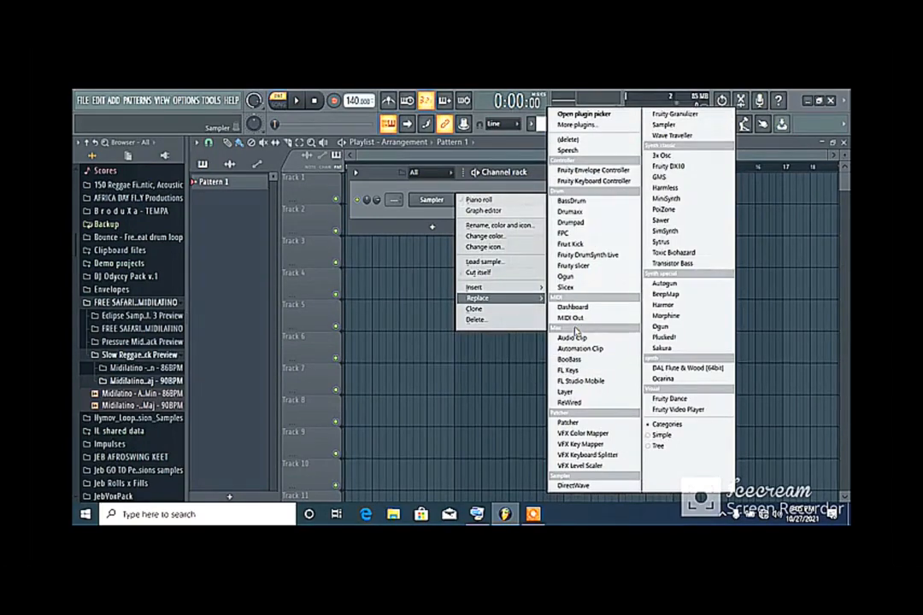
mouse_move(568, 392)
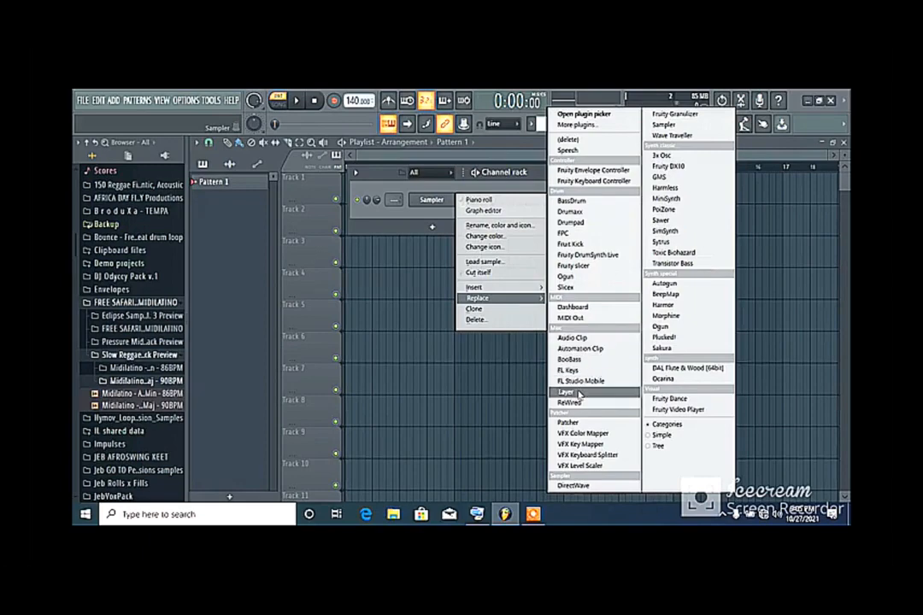
left_click(566, 392)
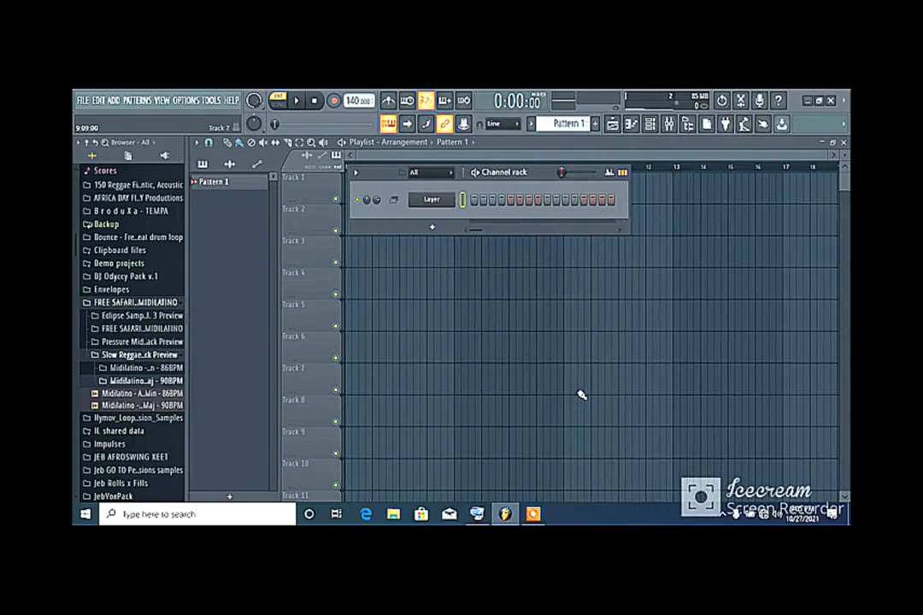
mouse_move(513, 298)
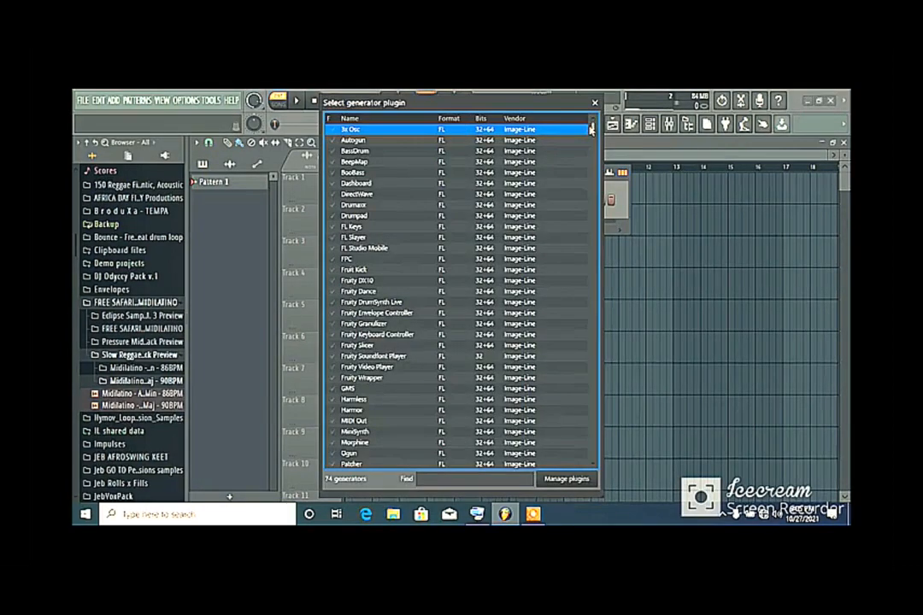
Step: Add the Ocarina instrument from the plugin list as a new channel
scroll("down", 3)
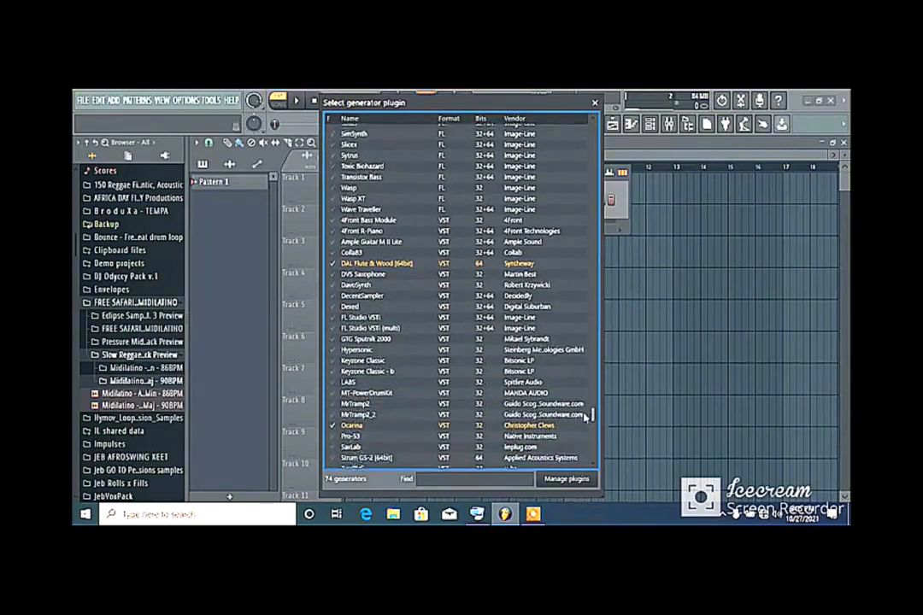
scroll("down", 3)
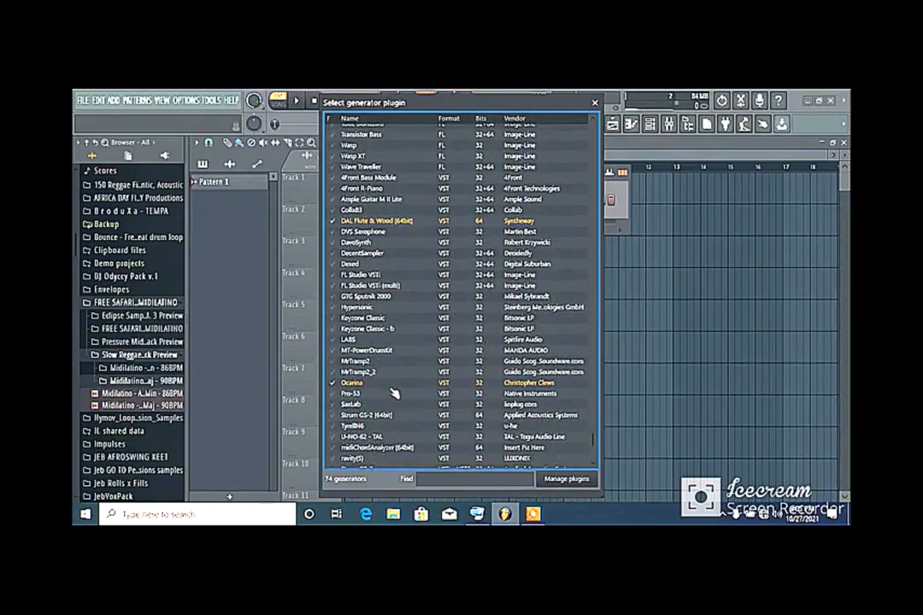
double_click(352, 383)
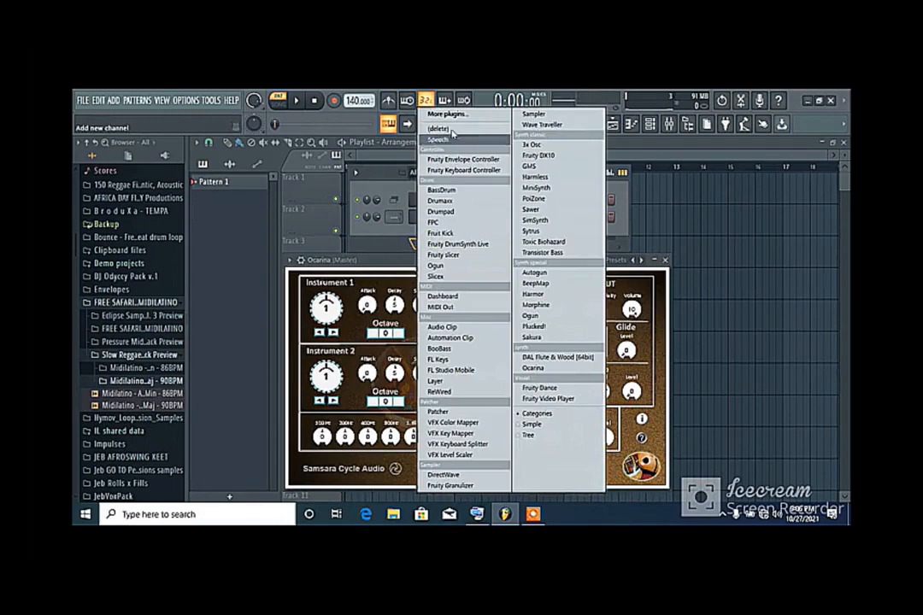
Step: Add Strum GS-2 from the full plugin list as a third channel
left_click(448, 113)
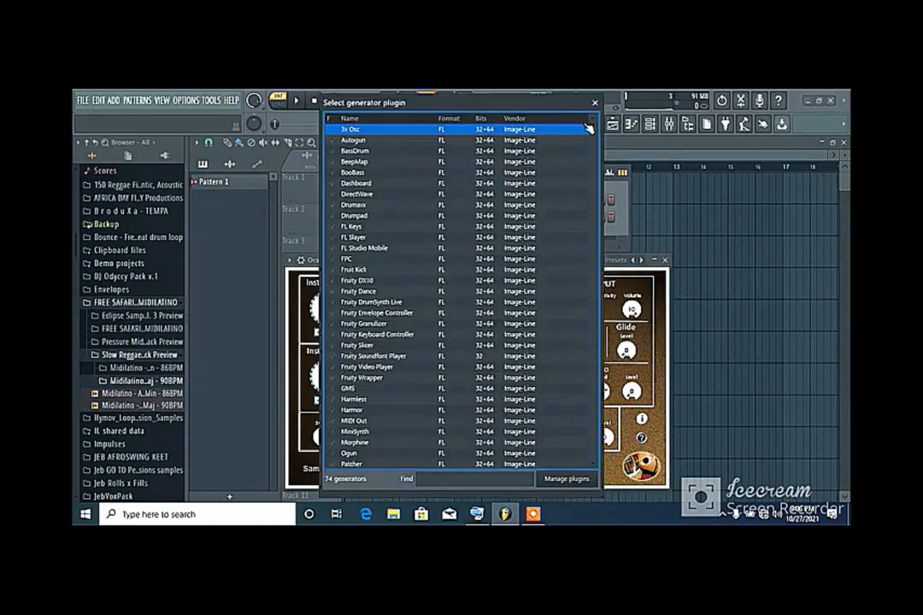
scroll("down", 3)
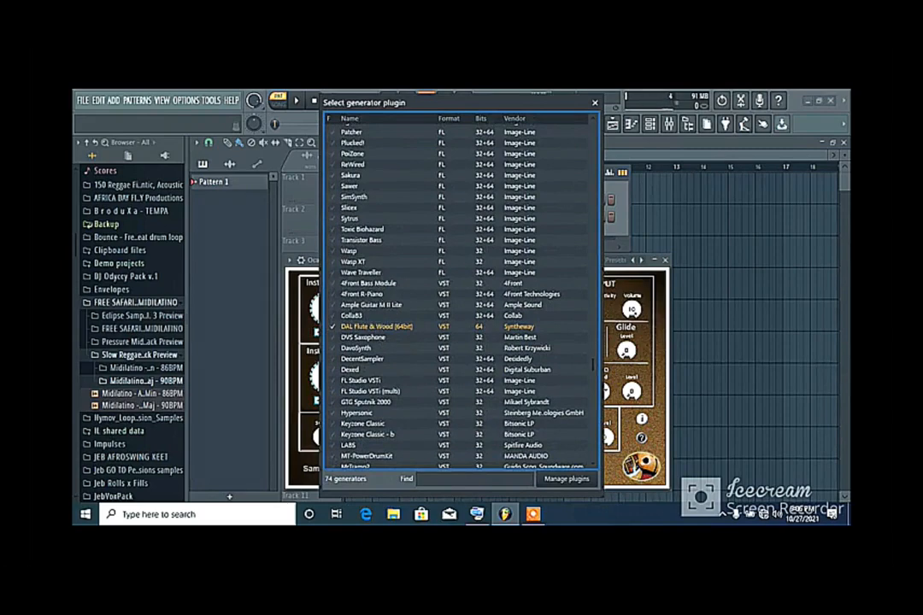
mouse_move(530, 168)
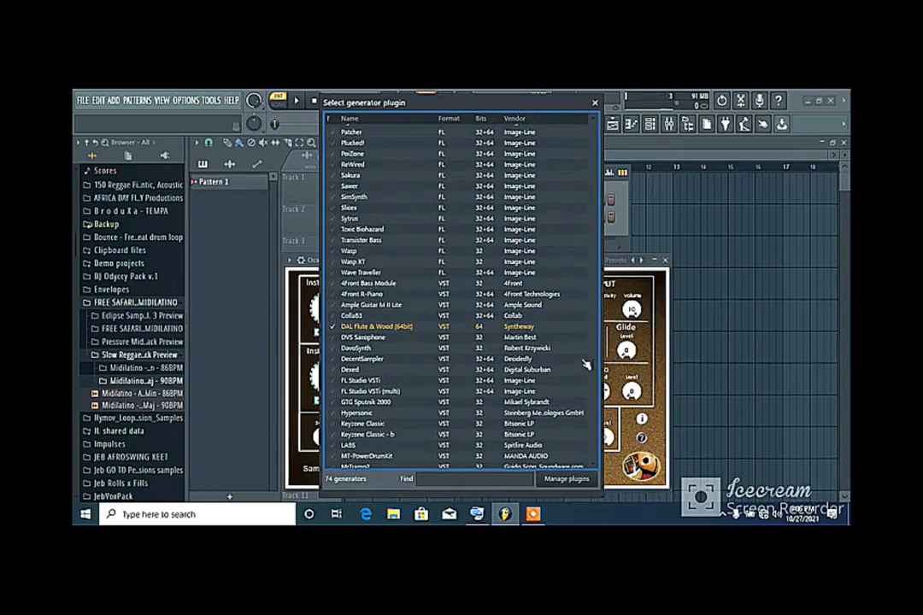
scroll("down", 3)
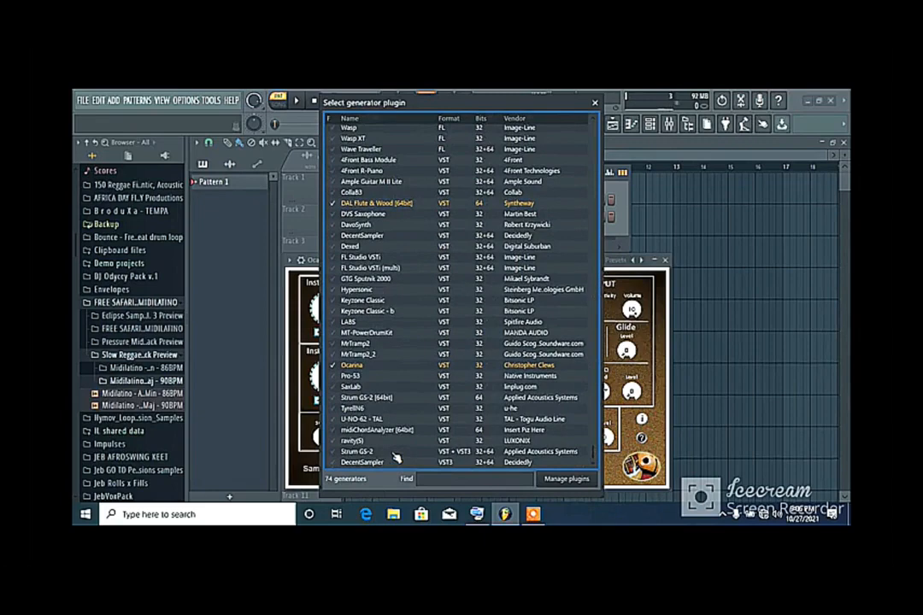
double_click(351, 451)
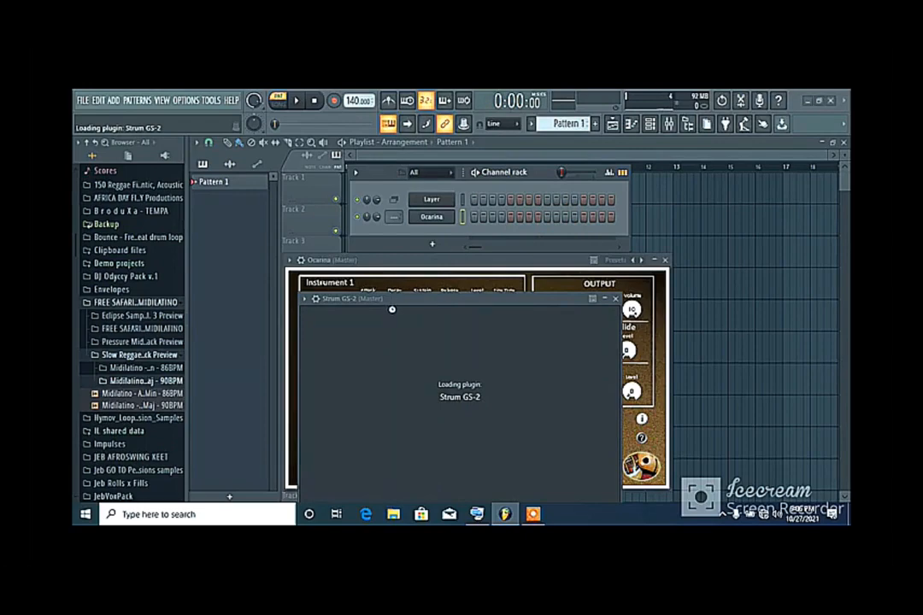
mouse_move(387, 311)
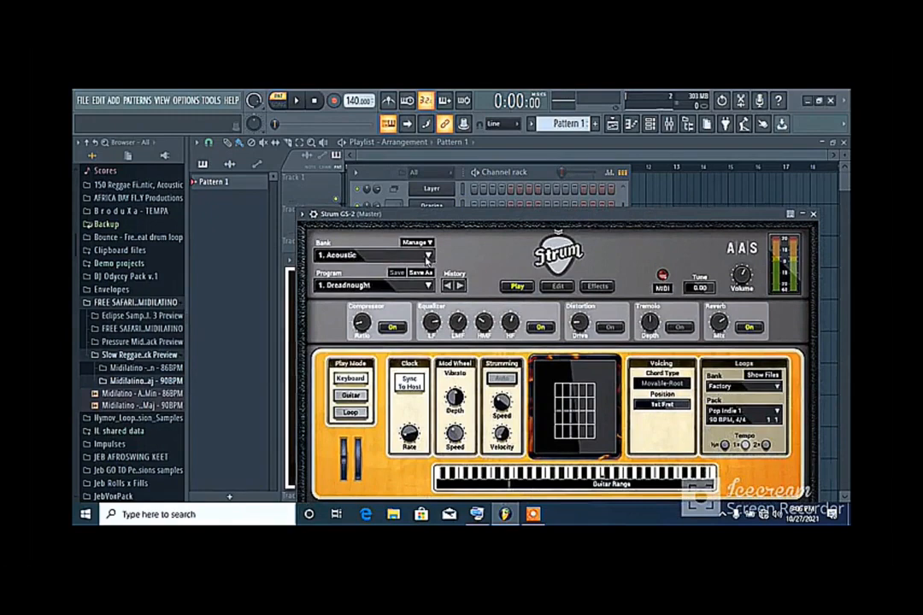
Step: Choose a guitar sound for Strum GS-2 from its preset list
left_click(426, 256)
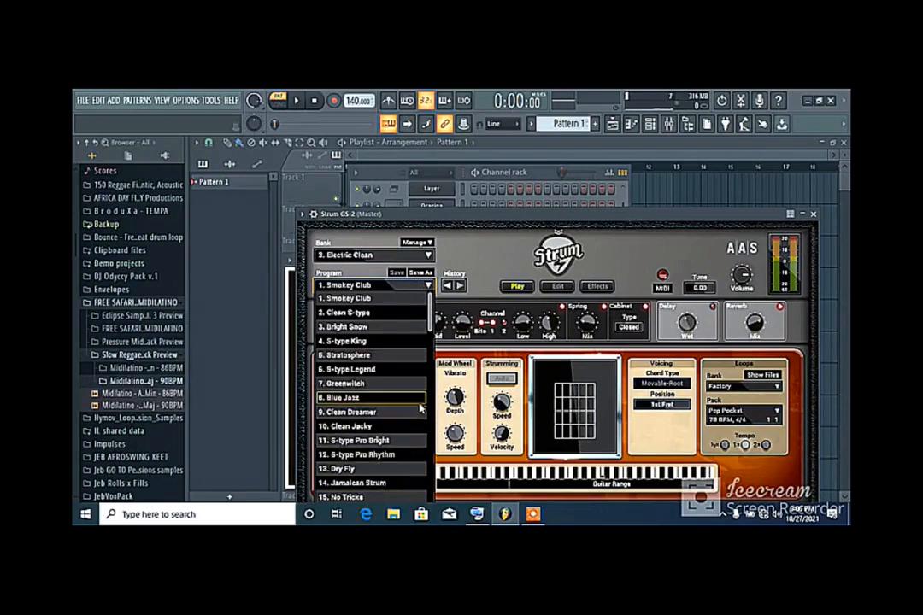
left_click(366, 397)
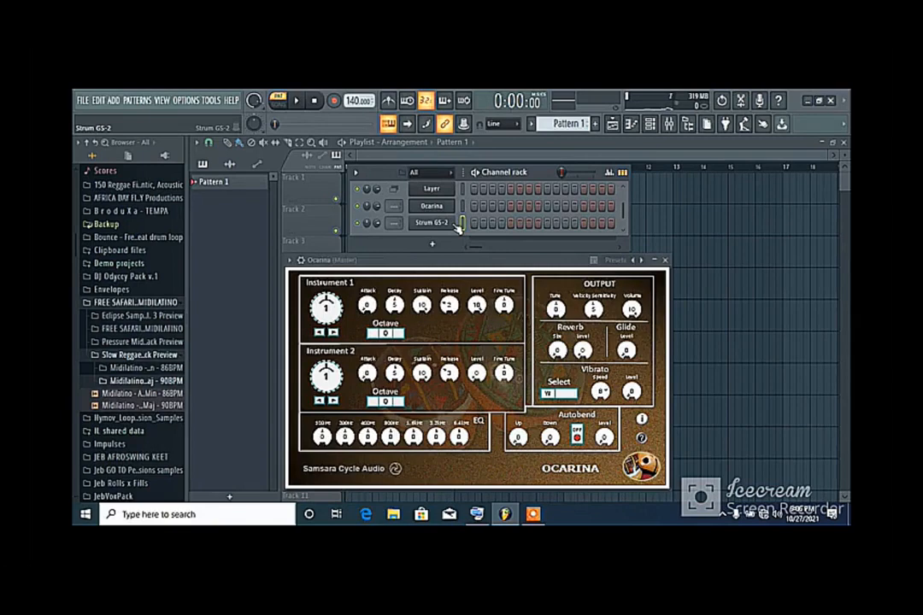
Step: Select the Ocarina and Strum GS-2 channels and set them as children of the Layer
left_click(433, 188)
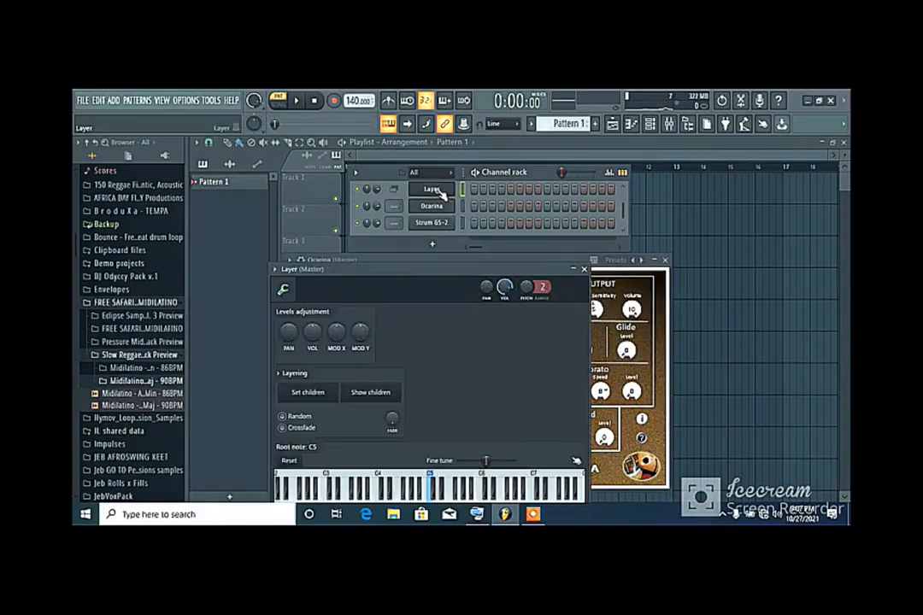
left_click(306, 392)
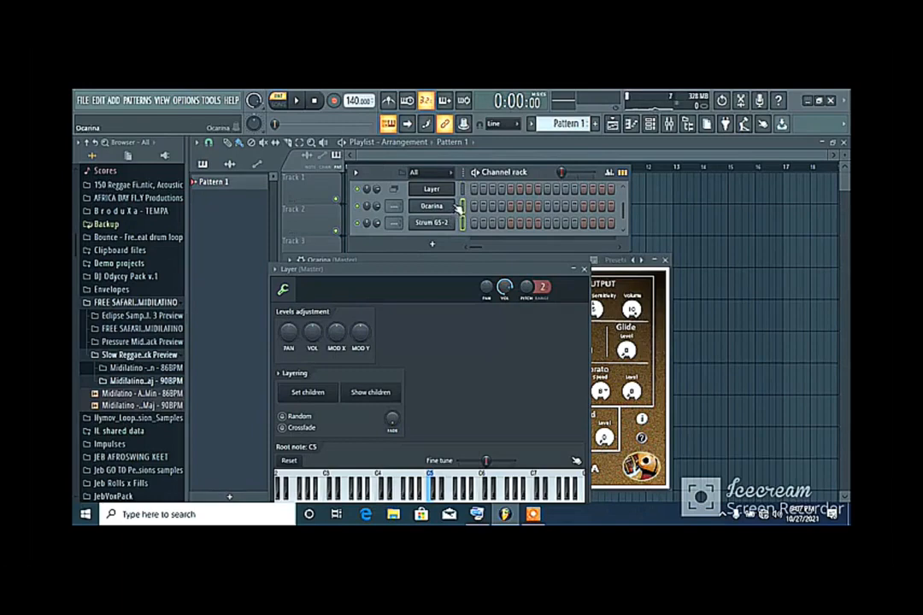
left_click(430, 223)
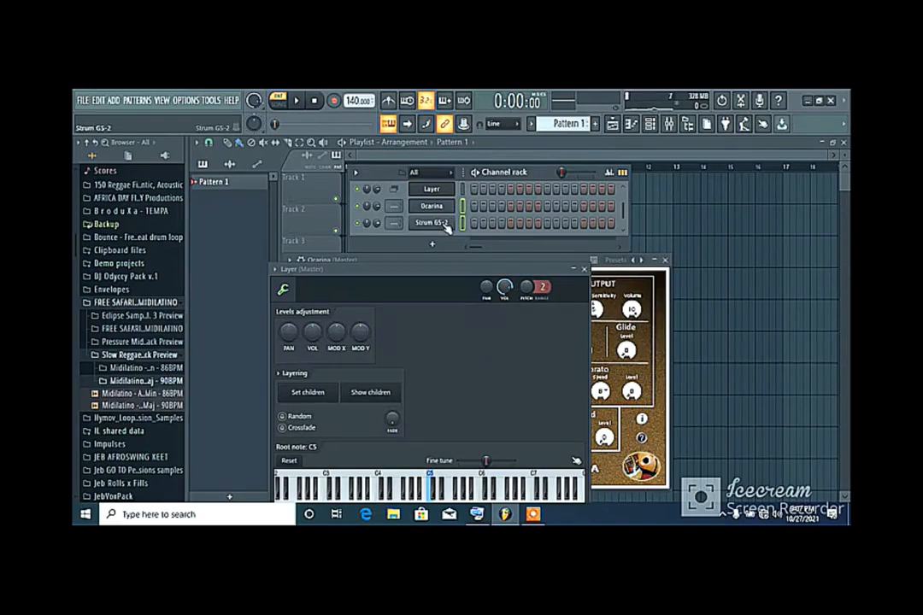
left_click(430, 205)
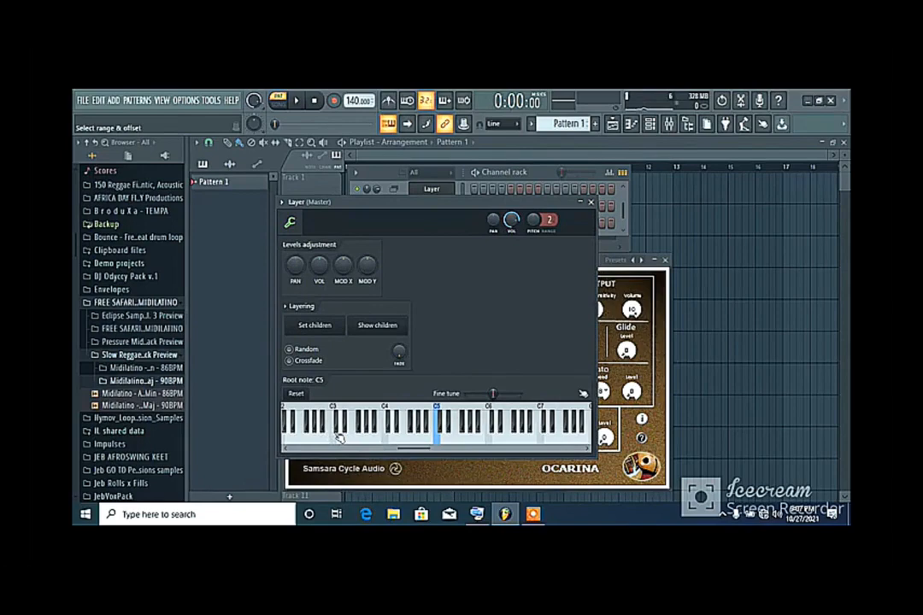
left_click(419, 427)
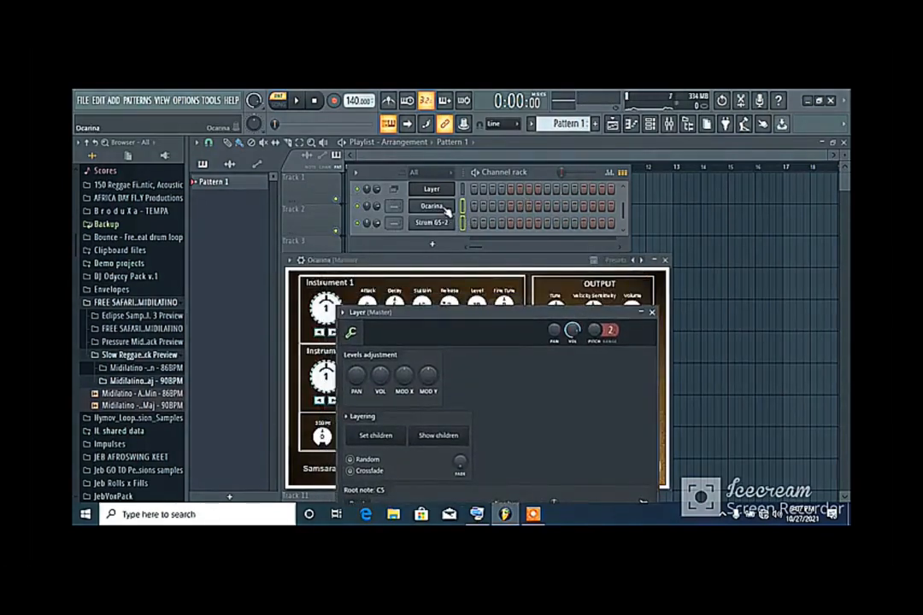
Step: Set the Ocarina channel's key range on the mini keyboard from C4 to C5
left_click(651, 313)
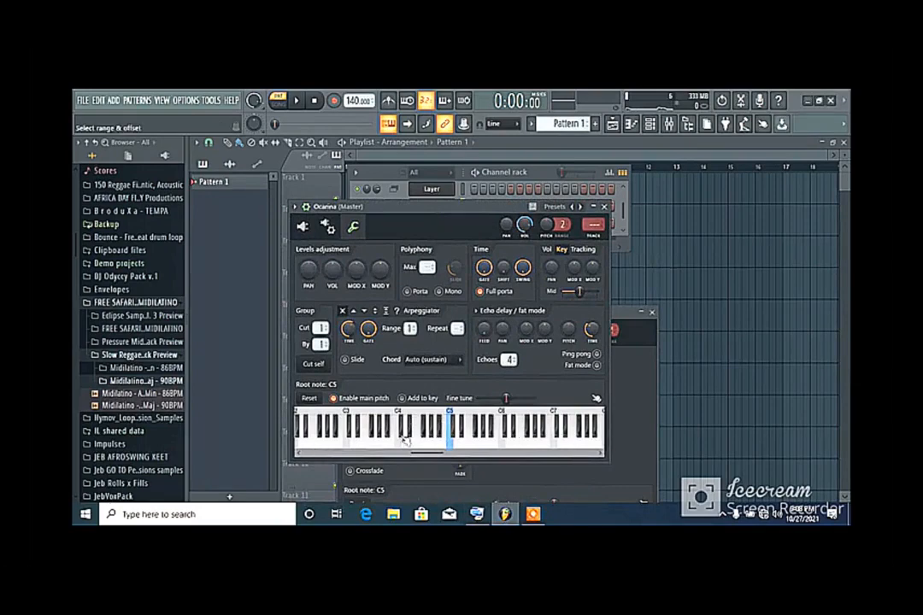
left_click(445, 436)
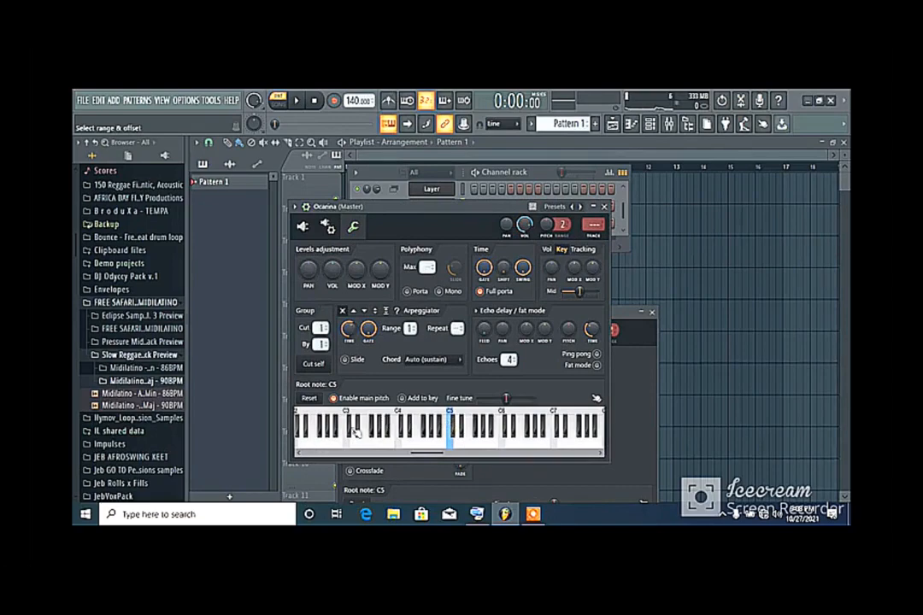
mouse_move(397, 444)
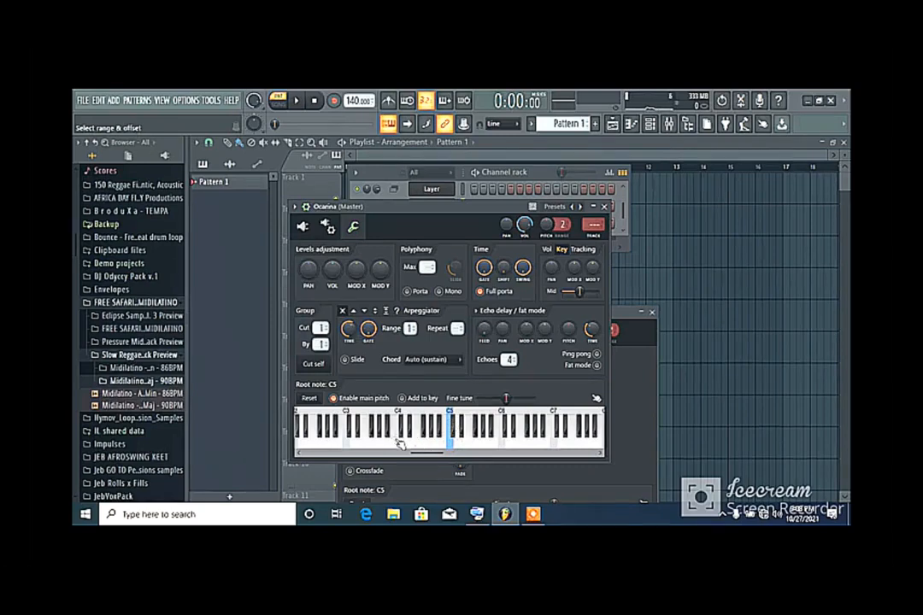
left_click(396, 436)
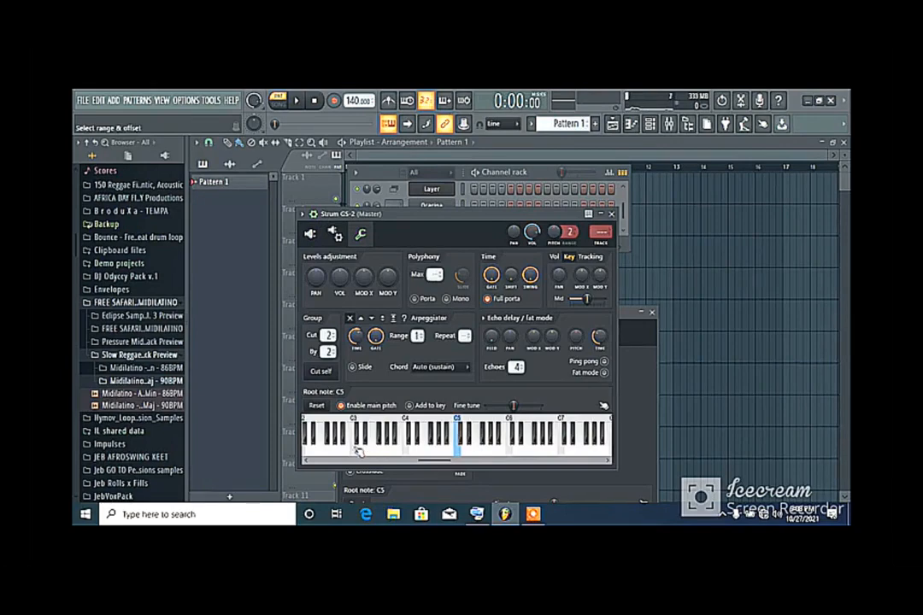
Step: Set the Strum GS-2 channel's key range on the mini keyboard from C3 to C4
left_click(352, 445)
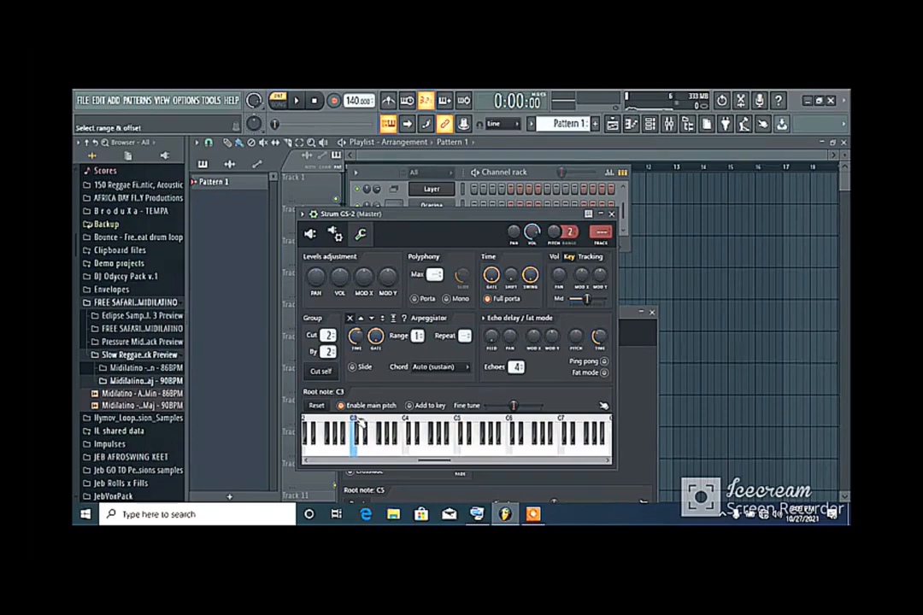
left_click(356, 436)
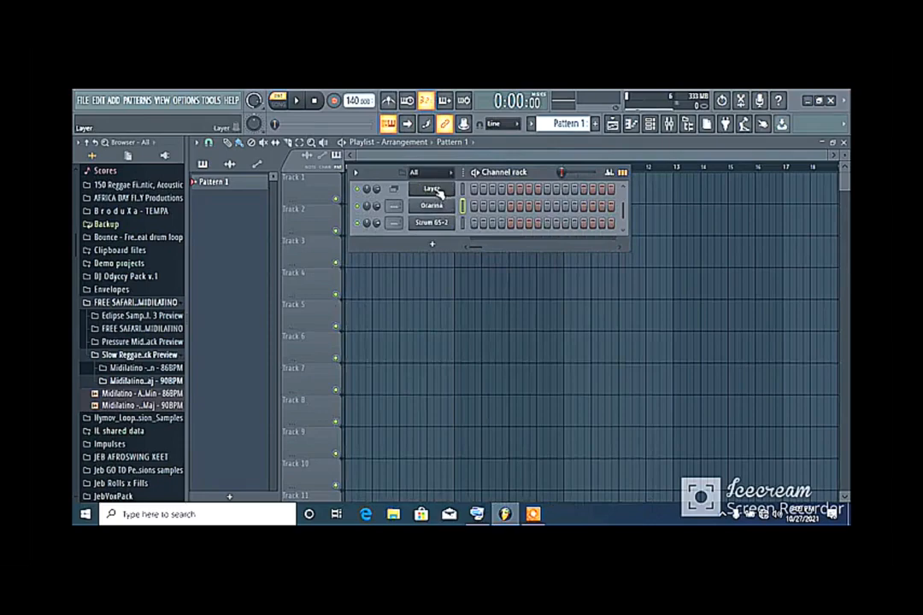
Step: Reopen the Layer channel's settings window from the channel rack
left_click(433, 189)
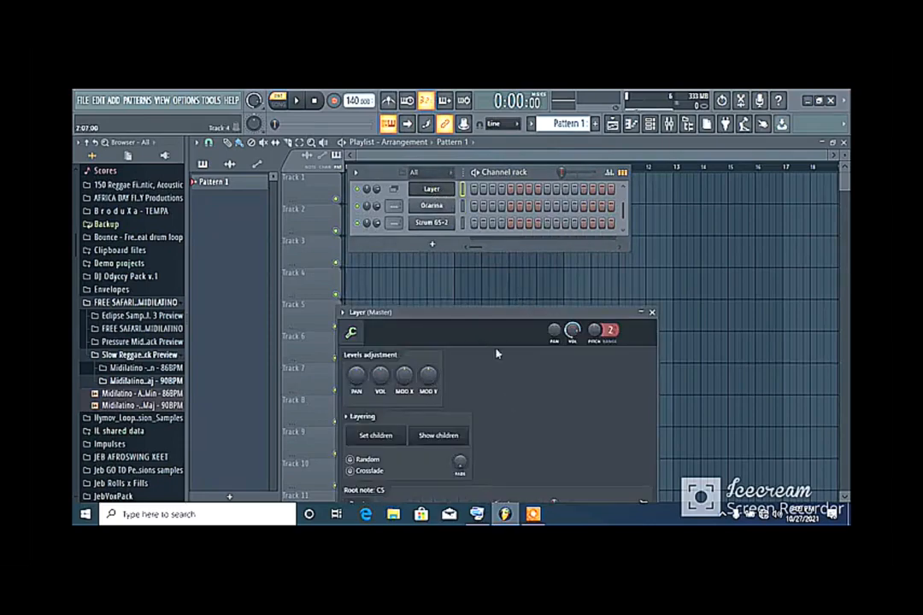